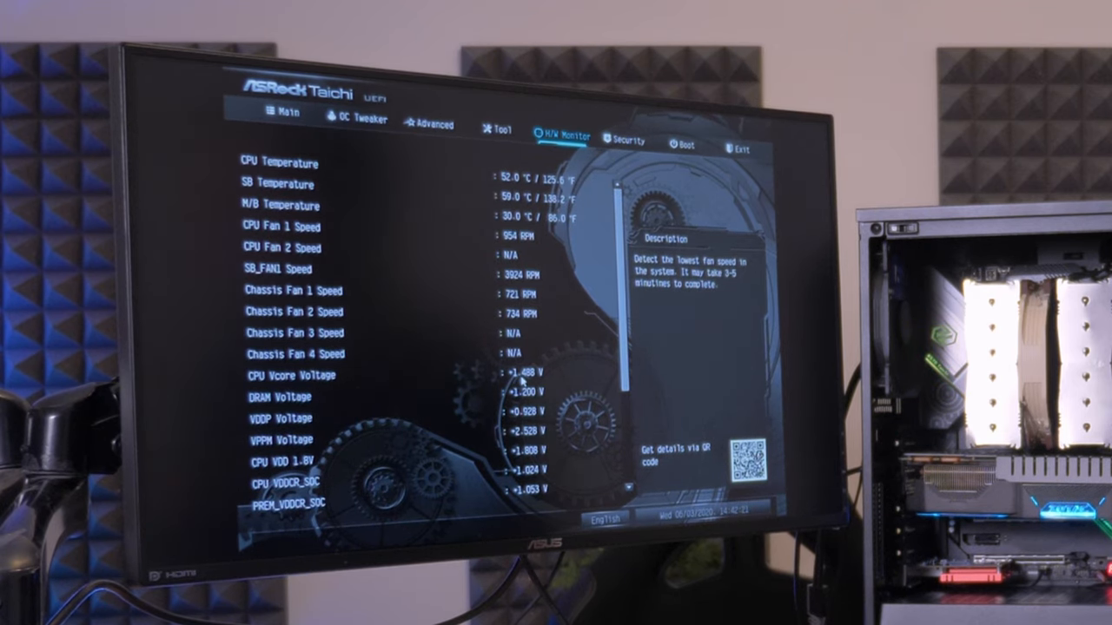
# Select CPU Vcore Offset Voltage under Voltage Mode in OC Tweaker.
pyautogui.click(358, 118)
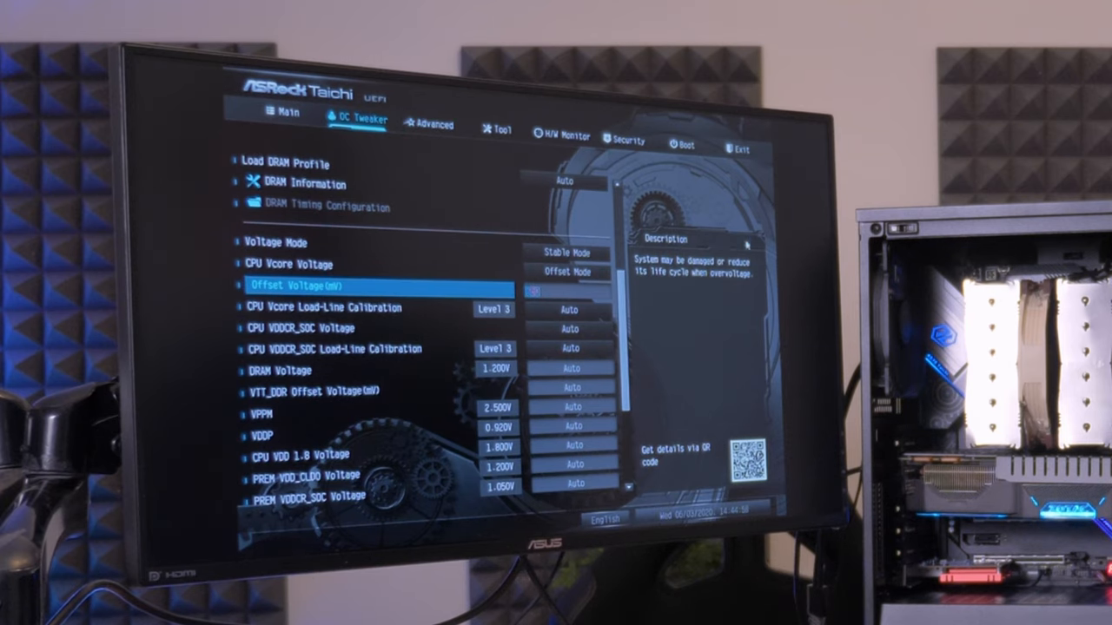
pyautogui.click(560, 139)
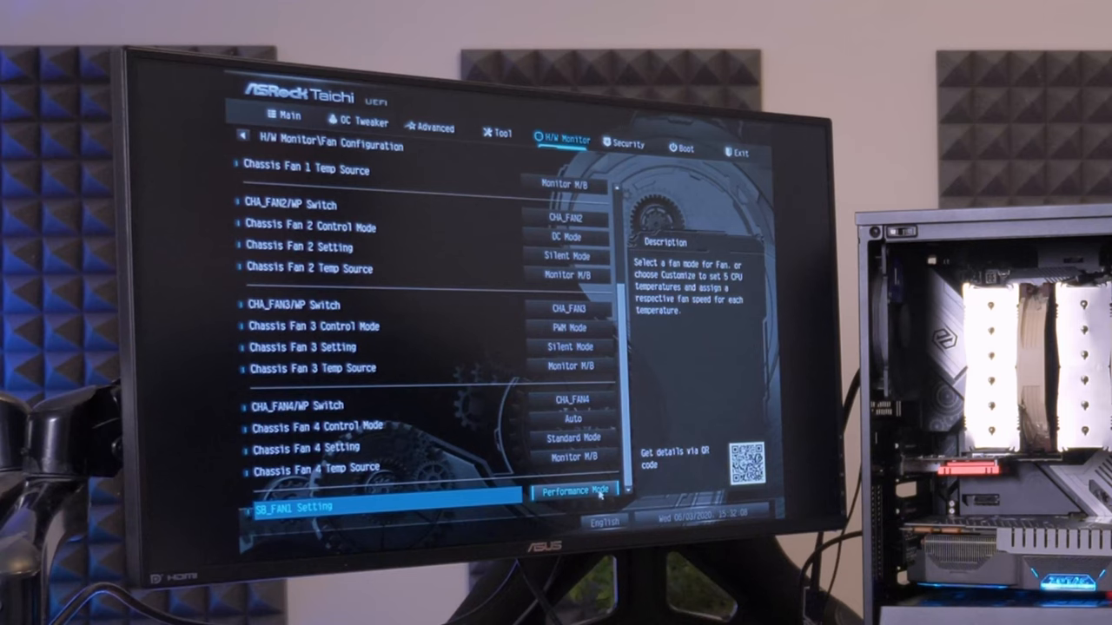
# Set the SB_FAN1 chipset fan to Full Speed instead of Performance Mode.
pyautogui.click(573, 490)
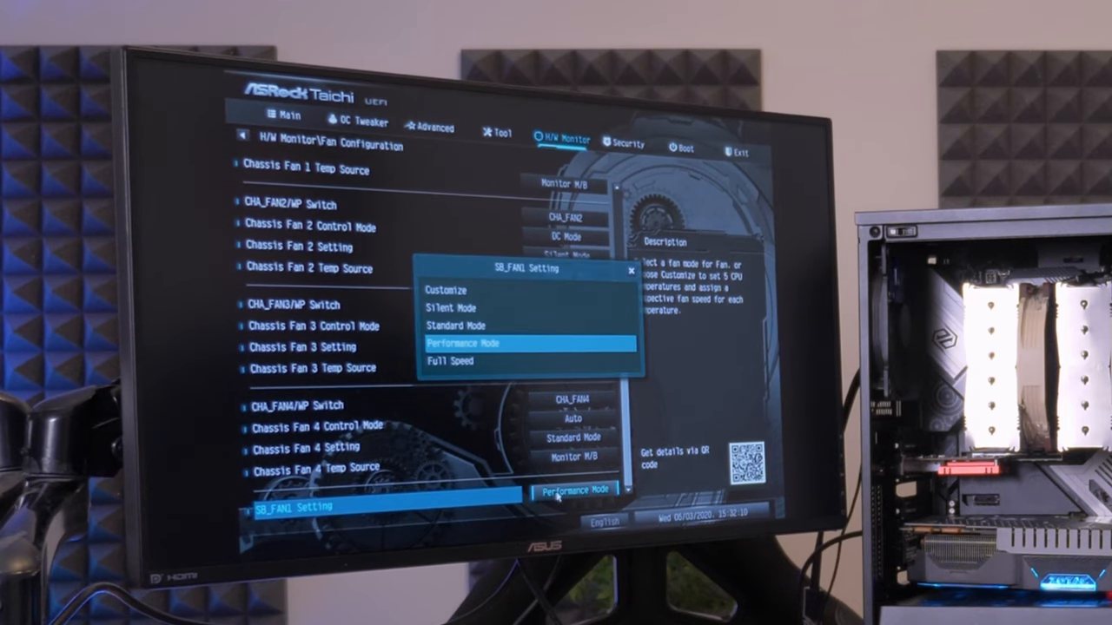
pyautogui.click(450, 360)
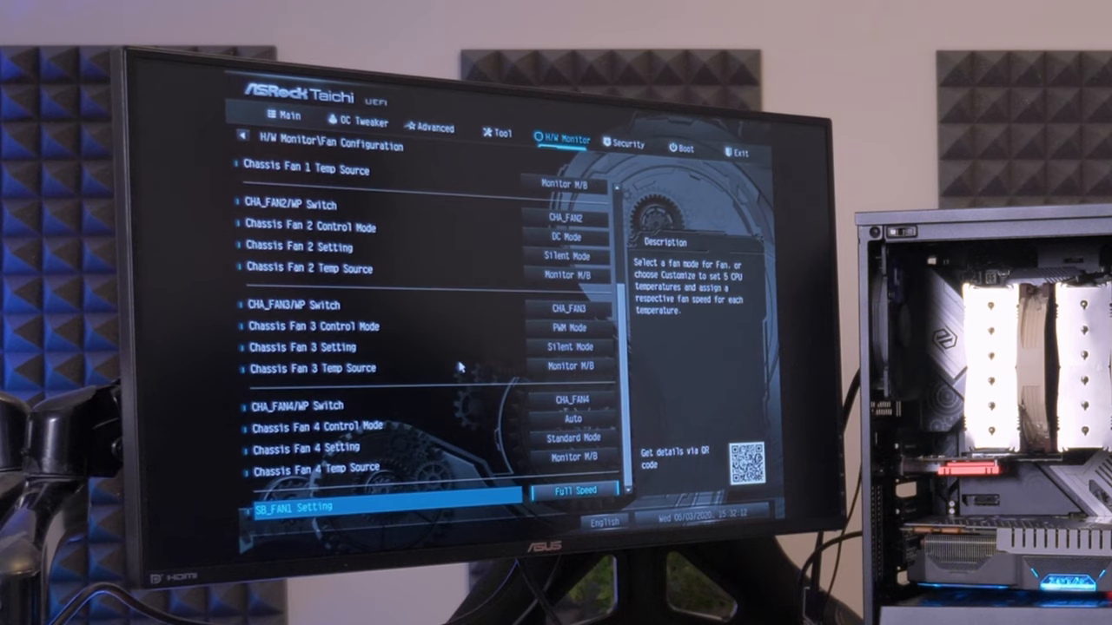